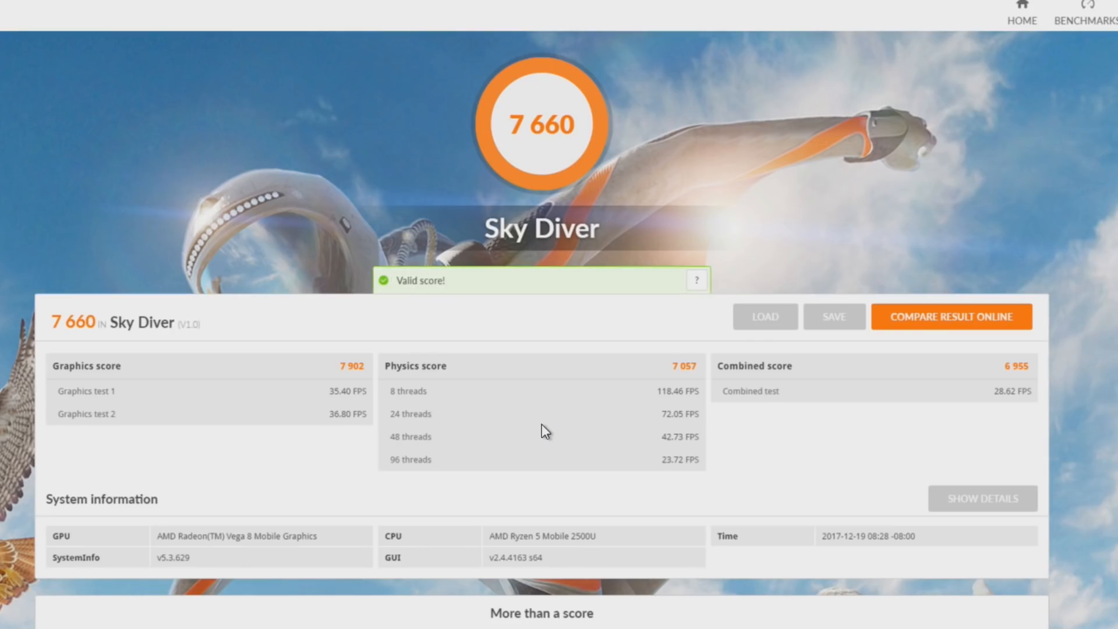
mouse_move(634, 467)
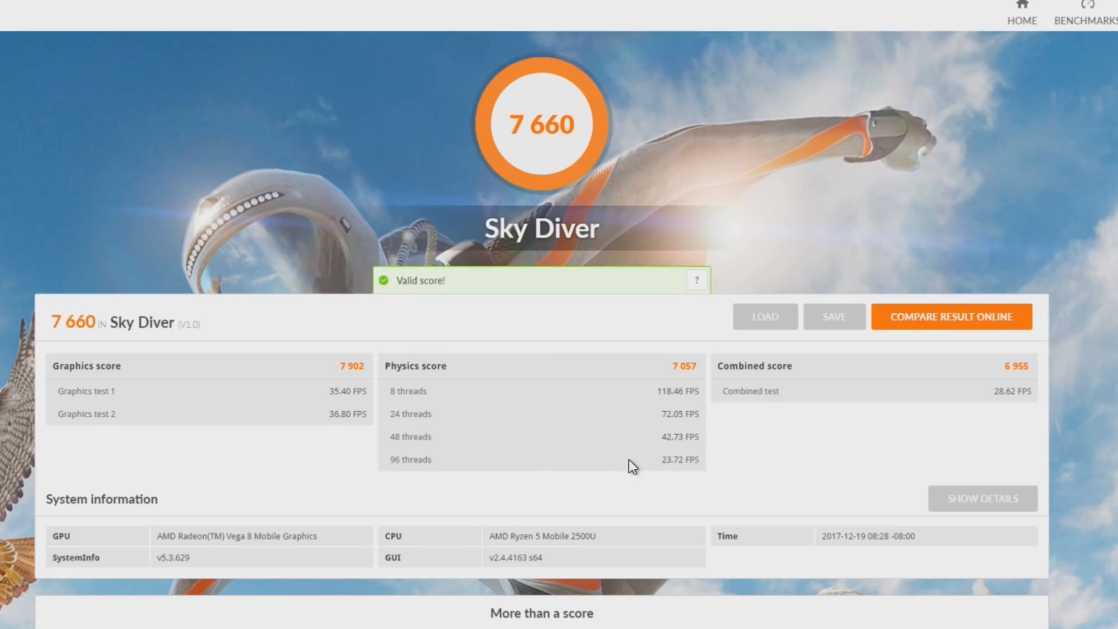
mouse_move(982, 497)
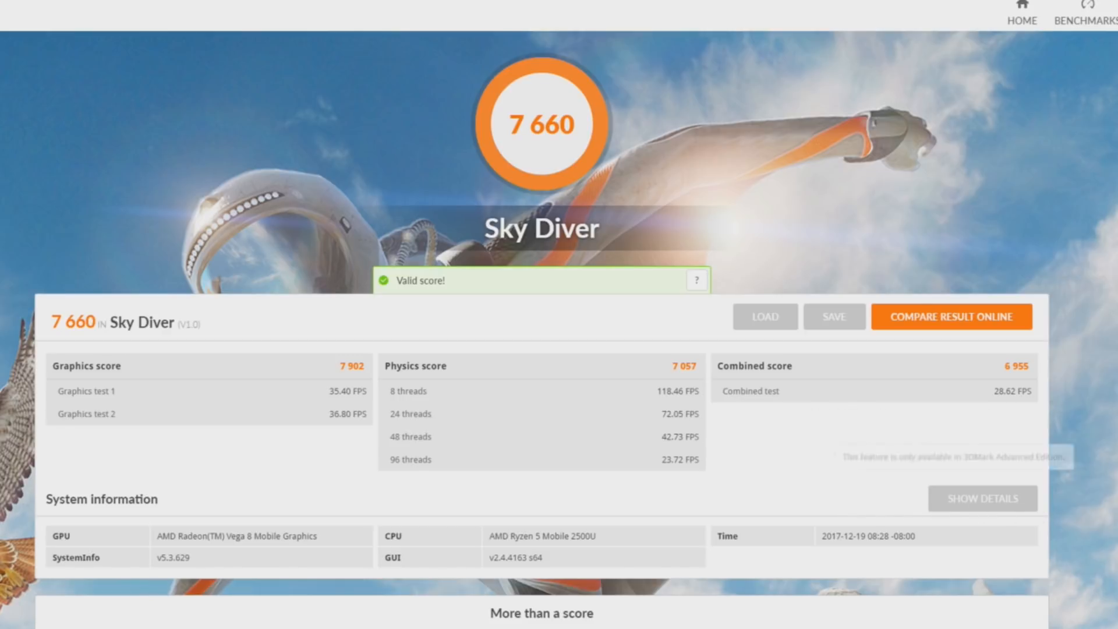
mouse_move(982, 498)
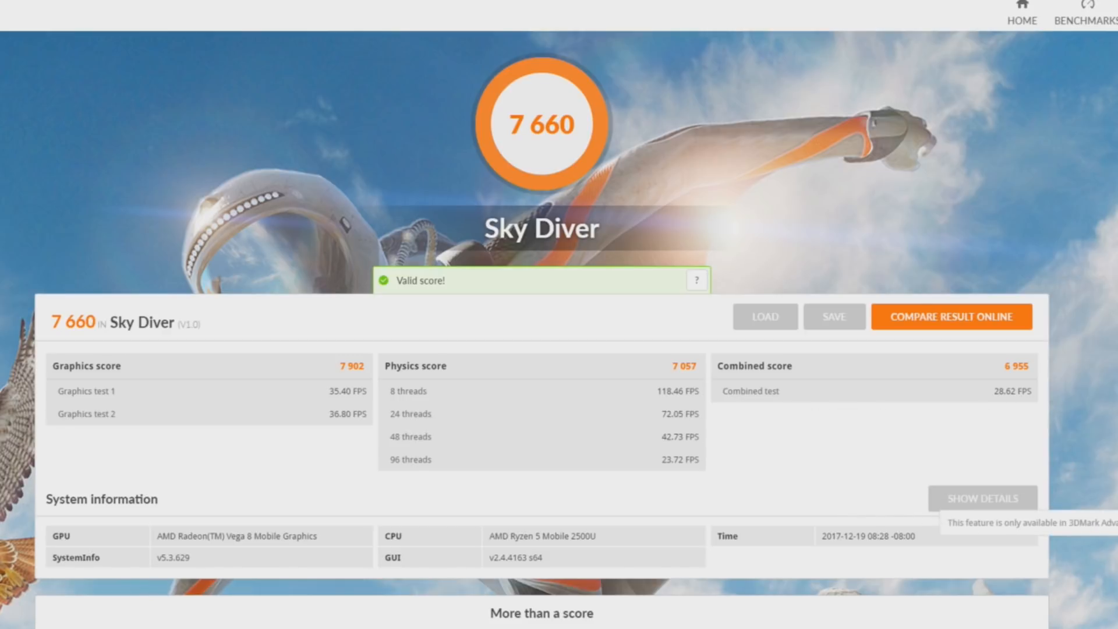